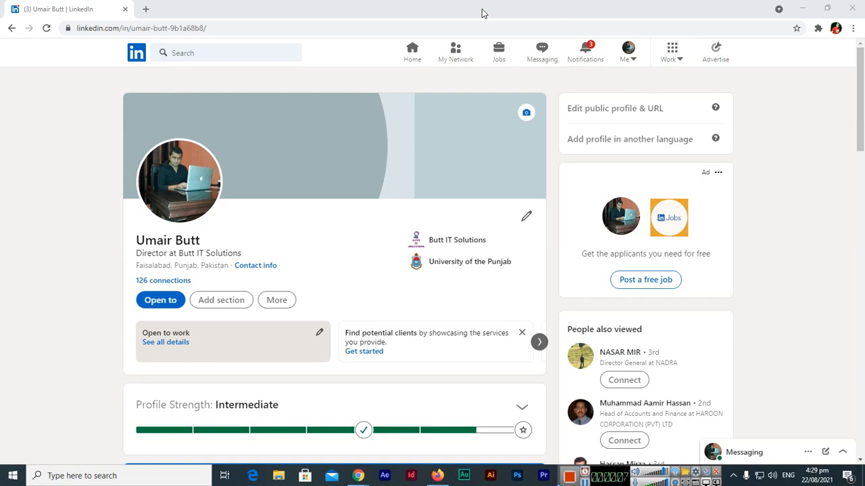
Step: View the downloaded Profile.pdf resume in Chrome's PDF viewer and scroll to its top
scroll(down, 3)
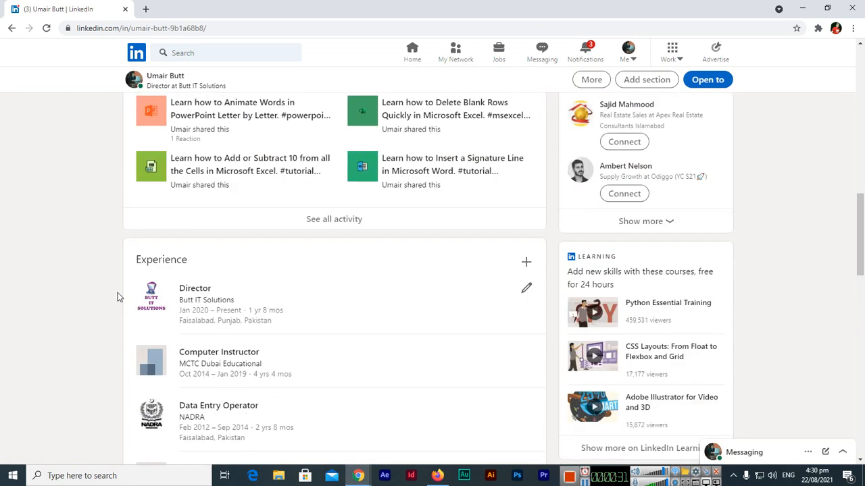
click(42, 449)
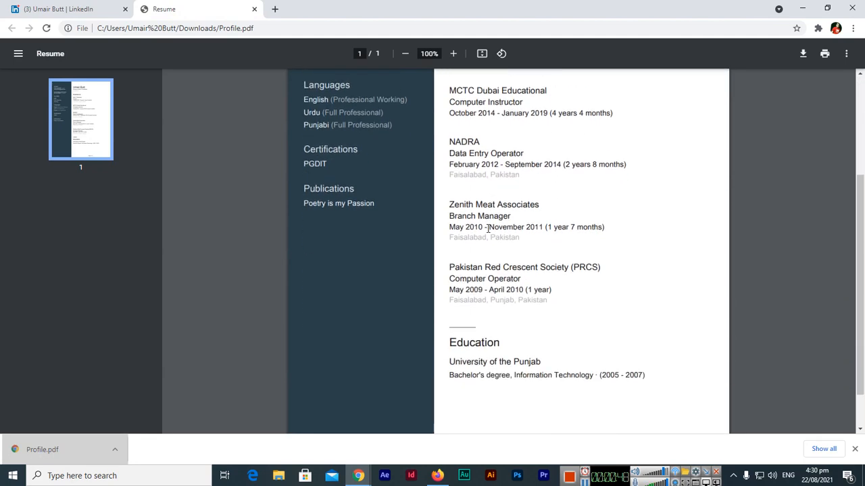
scroll(up, 3)
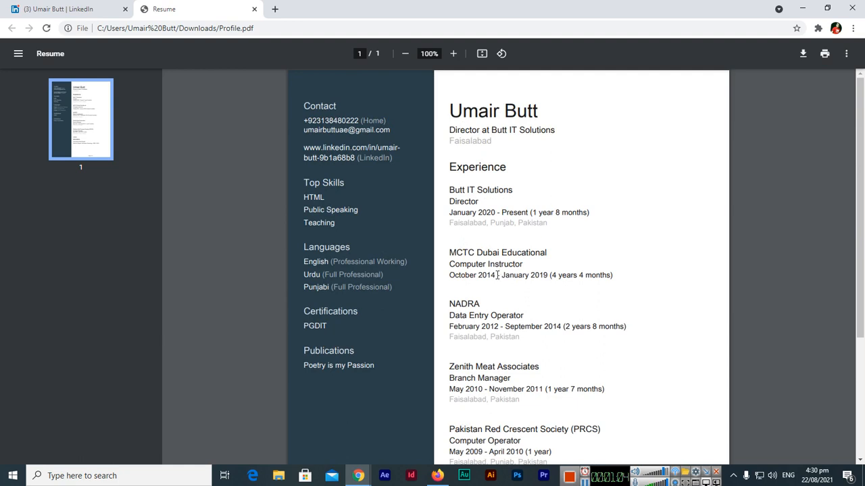
scroll(down, 3)
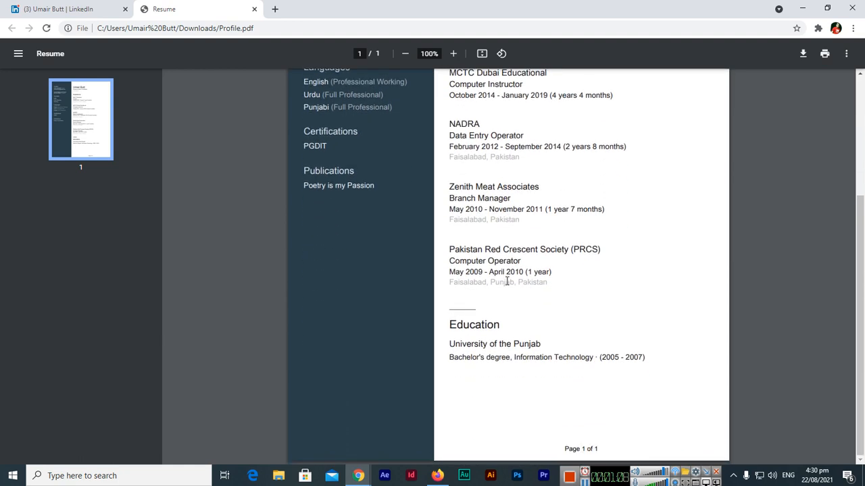
scroll(up, 3)
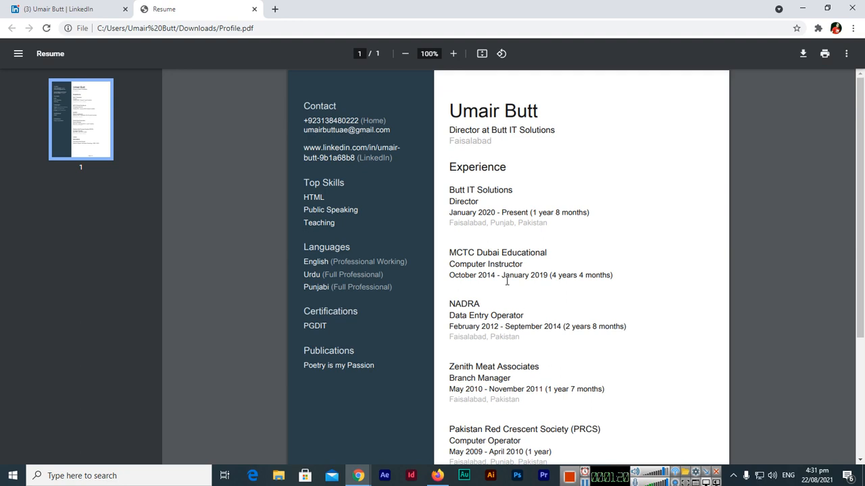